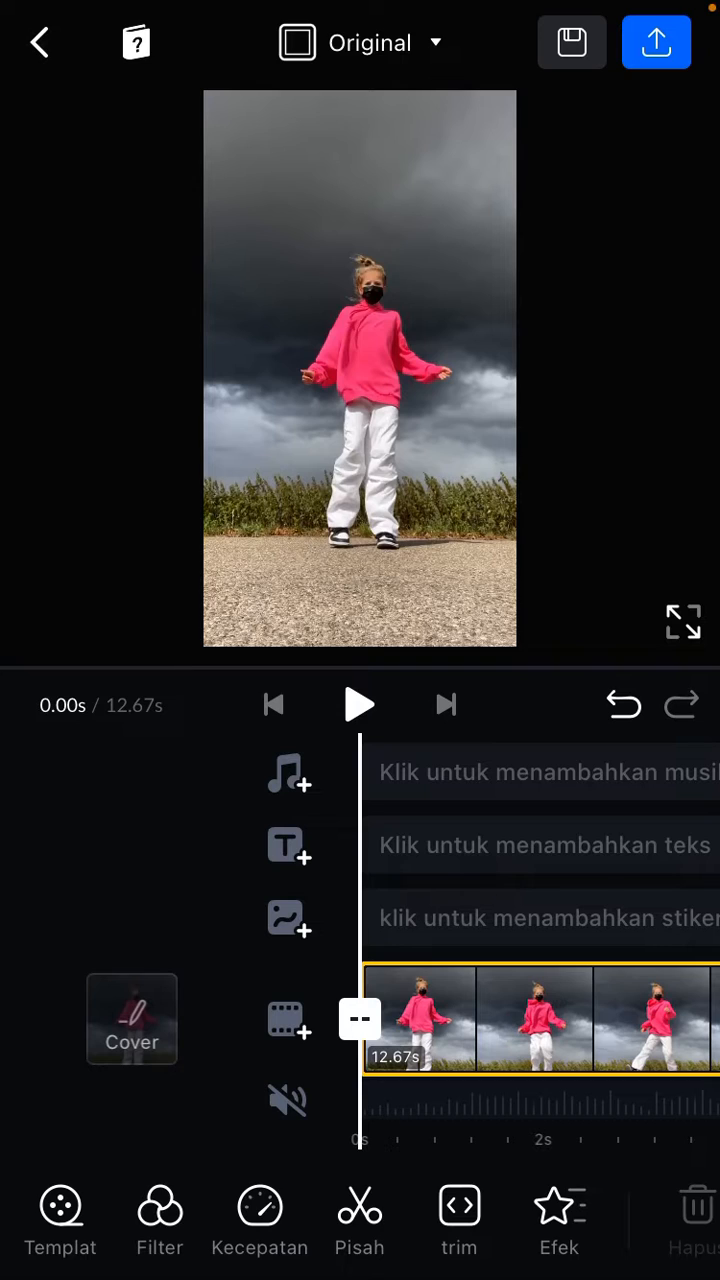
# Select the dance clip and add a keyframe at its start (0s).
pyautogui.click(530, 1018)
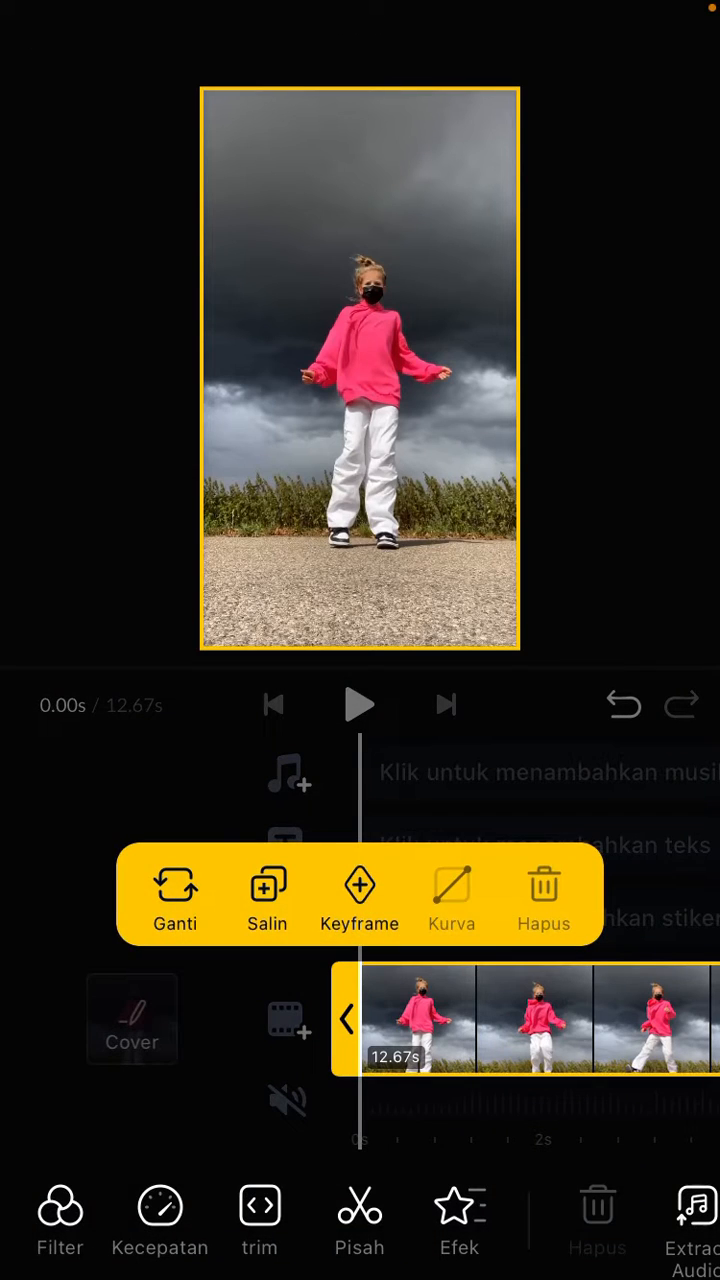
pyautogui.click(359, 886)
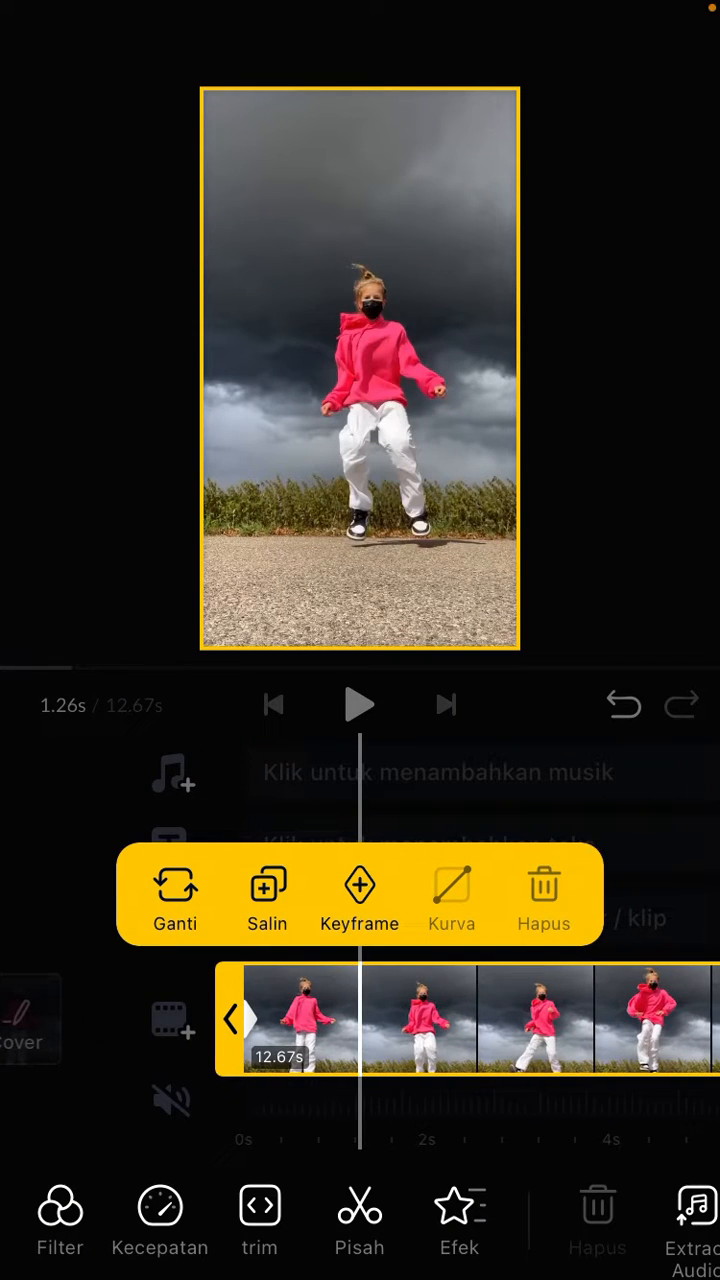
# Add zoom keyframes at 1.26s, 2.54s, 3.80s and 5.01s, alternating zoom out and in.
pyautogui.click(359, 890)
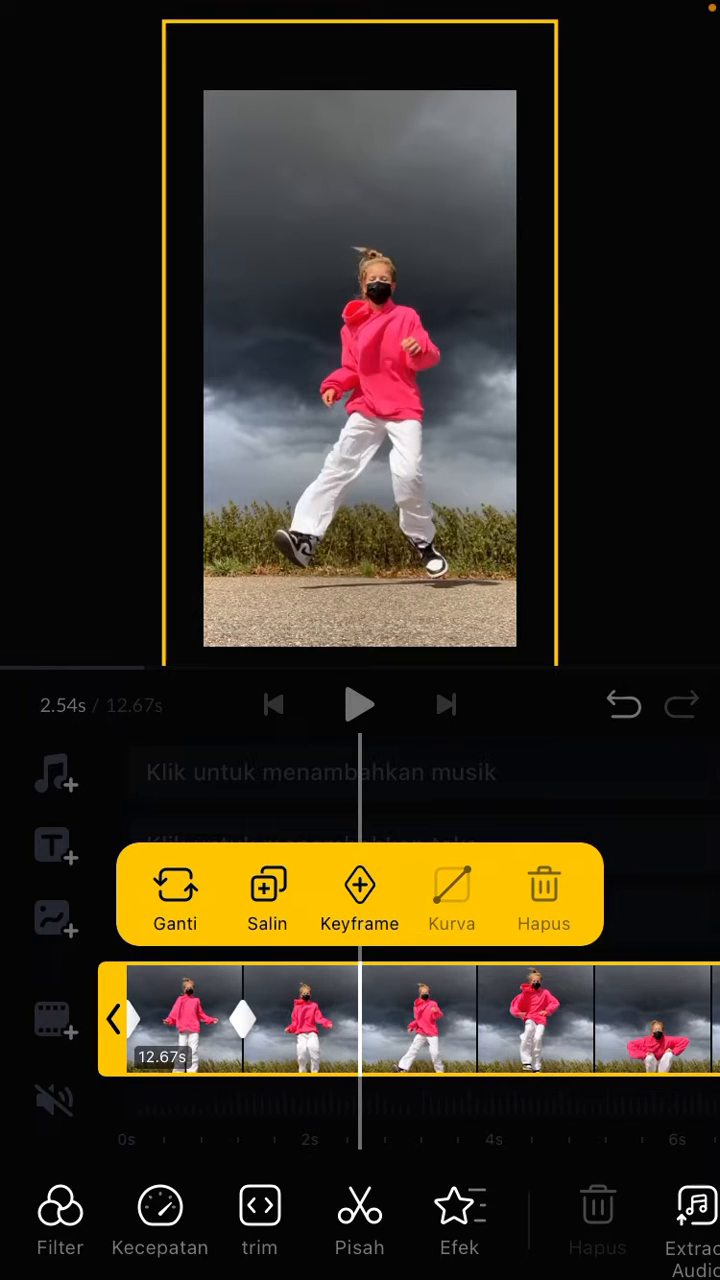
pyautogui.click(359, 893)
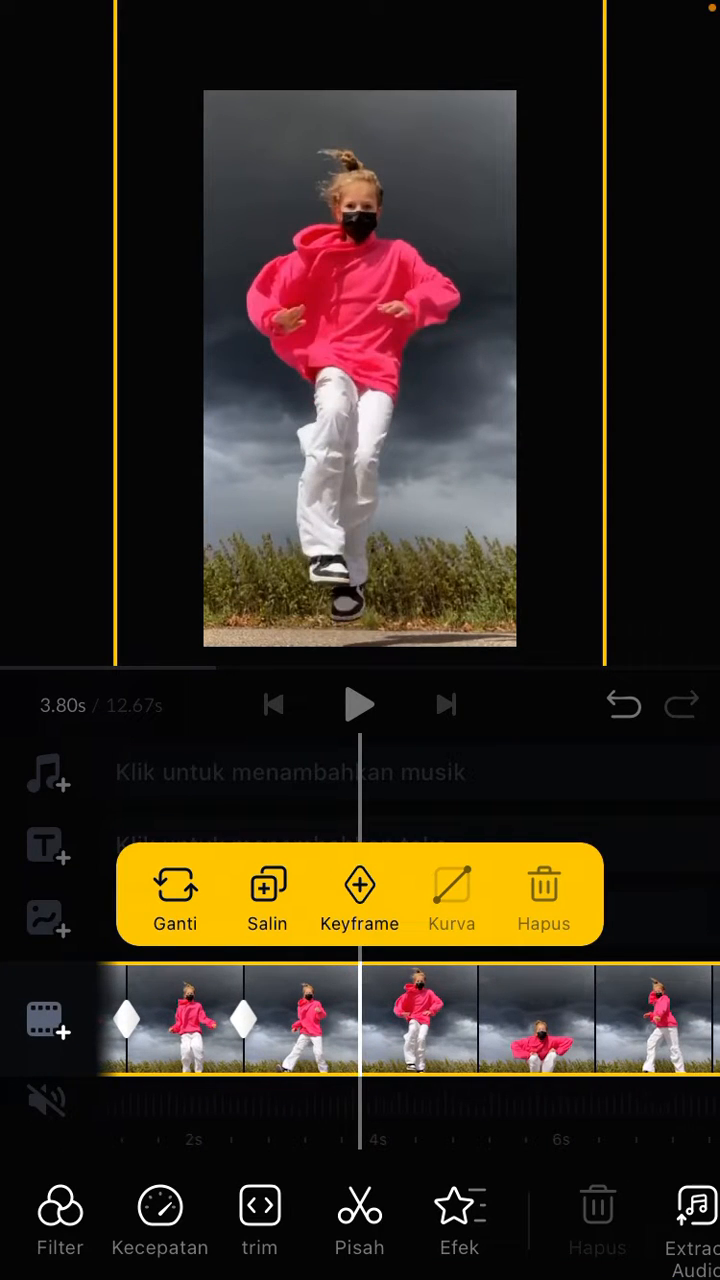
pyautogui.click(359, 895)
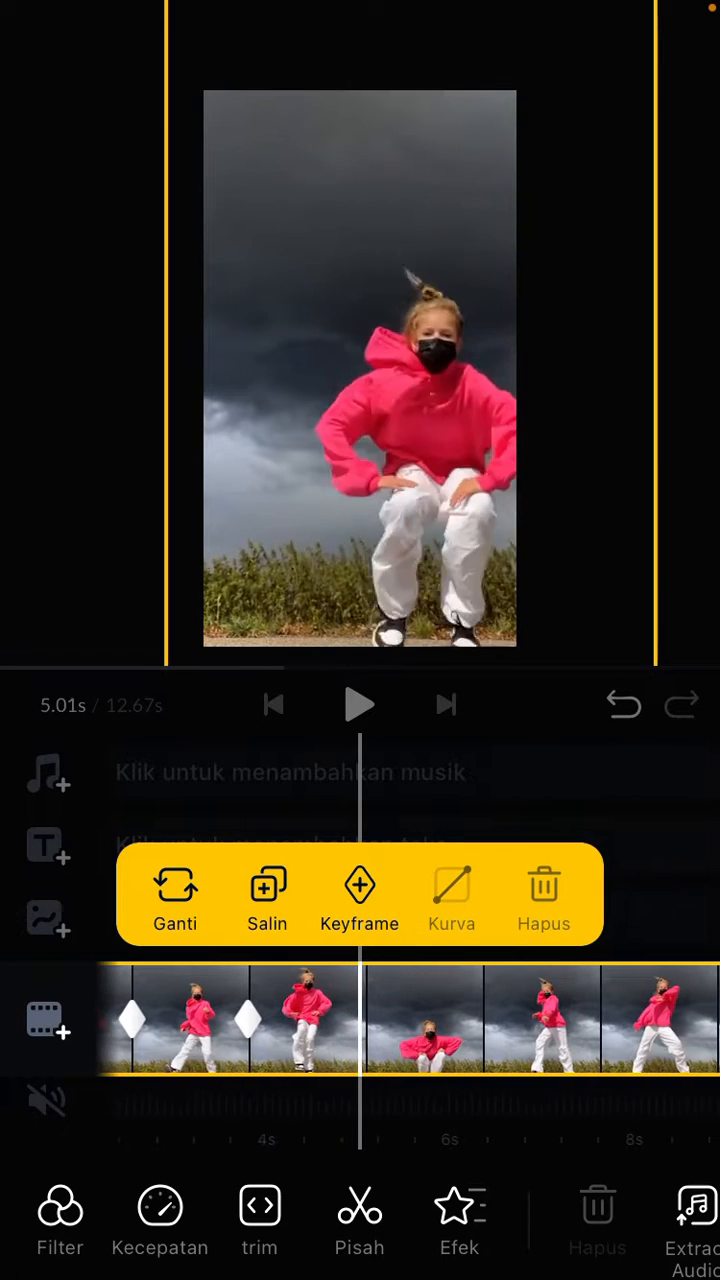
pyautogui.click(359, 895)
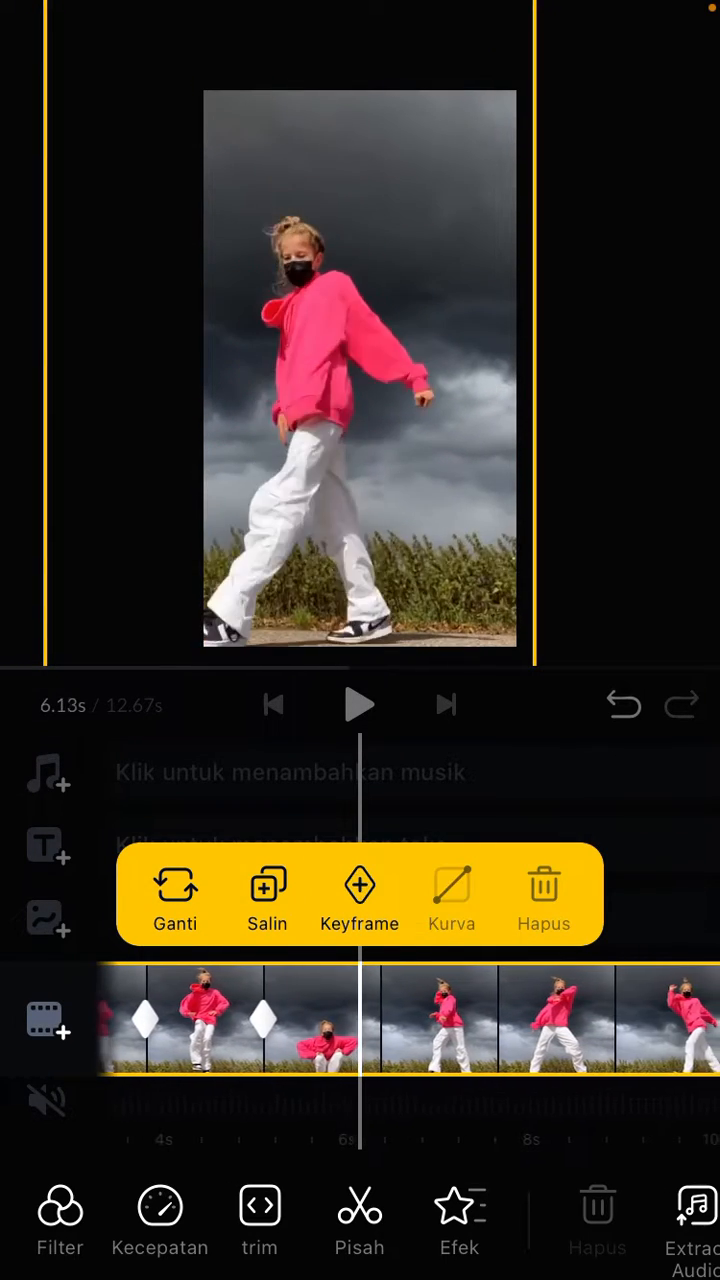
# Add more alternating zoom keyframes at 6.13s, 7.61s and 11.42s.
pyautogui.click(359, 895)
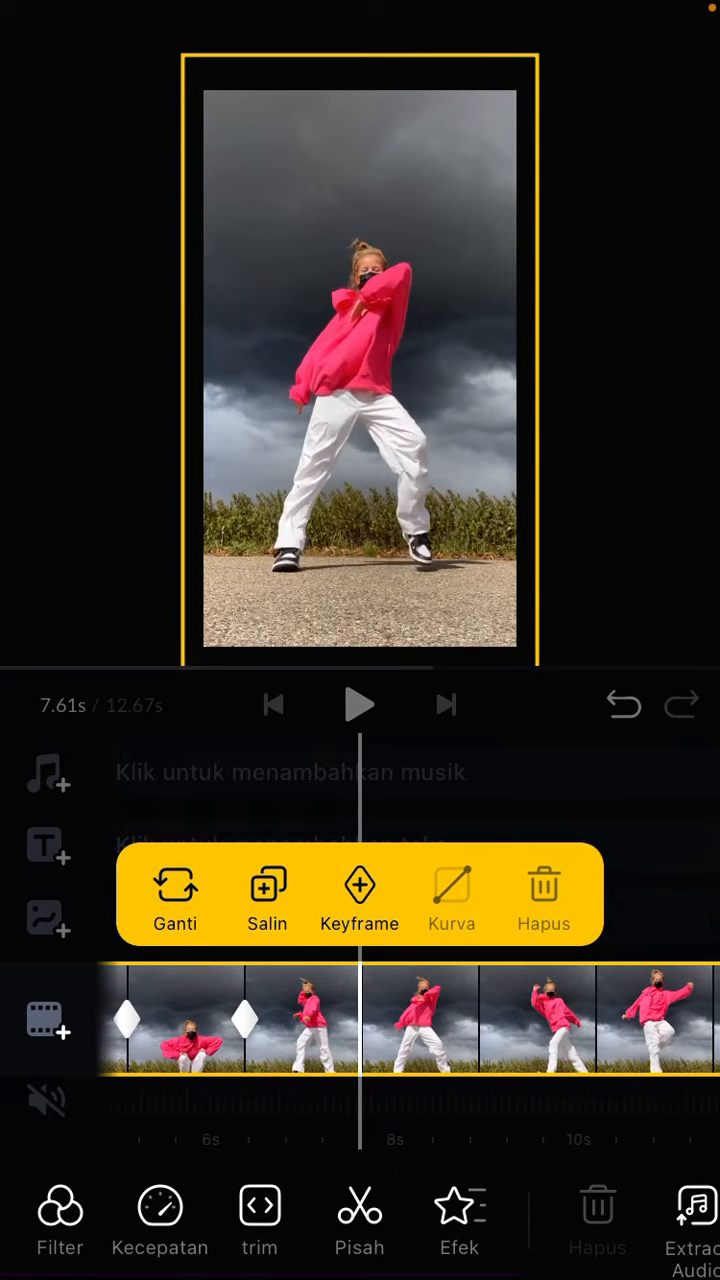
pyautogui.click(359, 887)
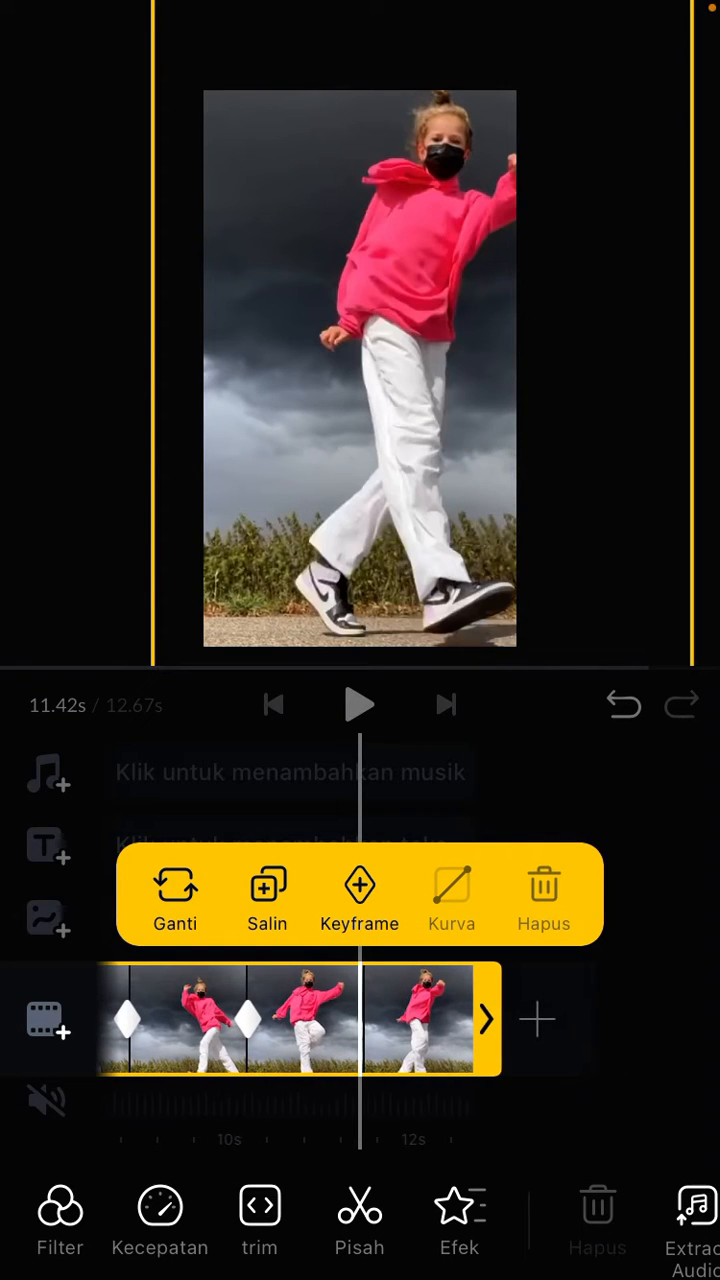
pyautogui.click(359, 895)
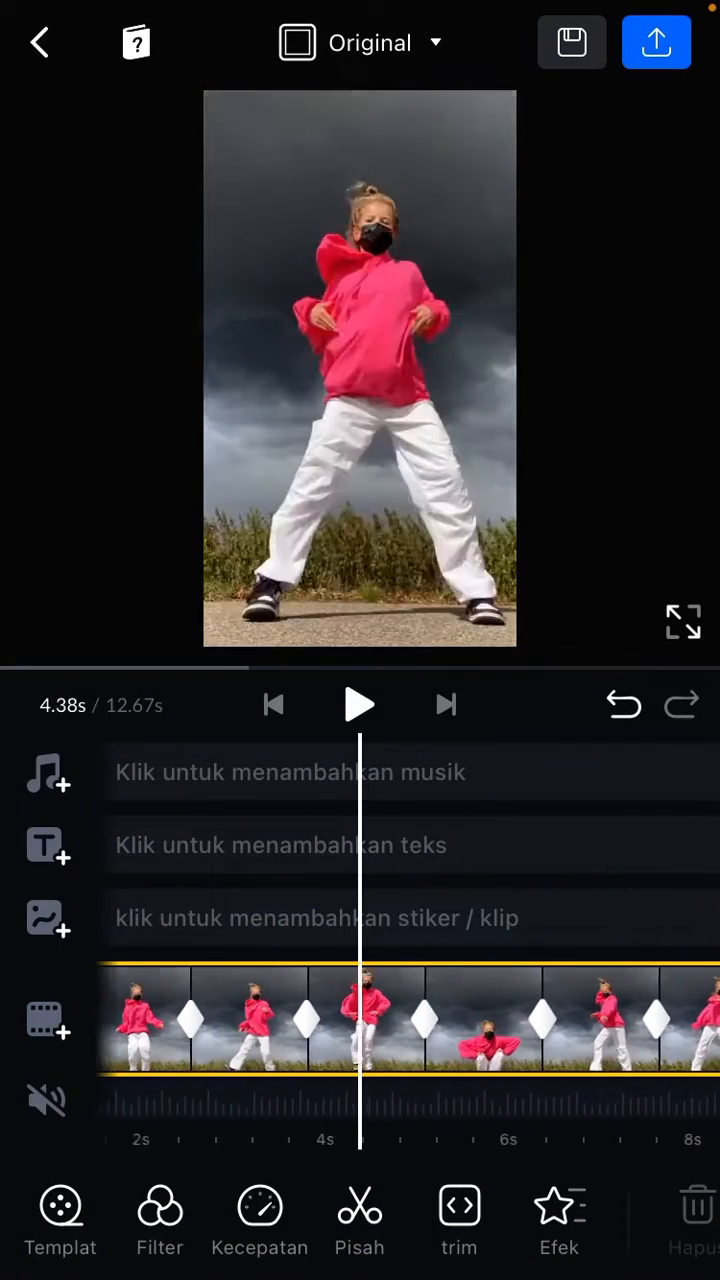
# Play the keyframed dance clip through to its 12.67-second end.
pyautogui.click(360, 705)
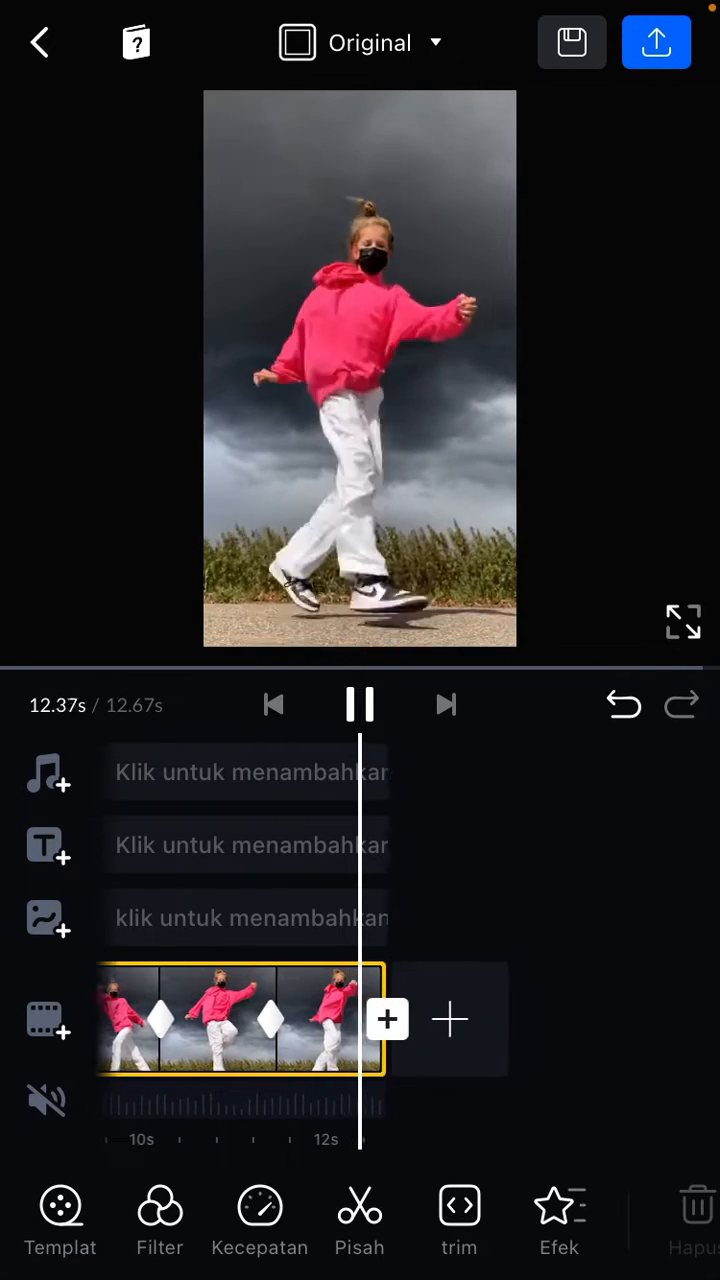
pyautogui.click(359, 705)
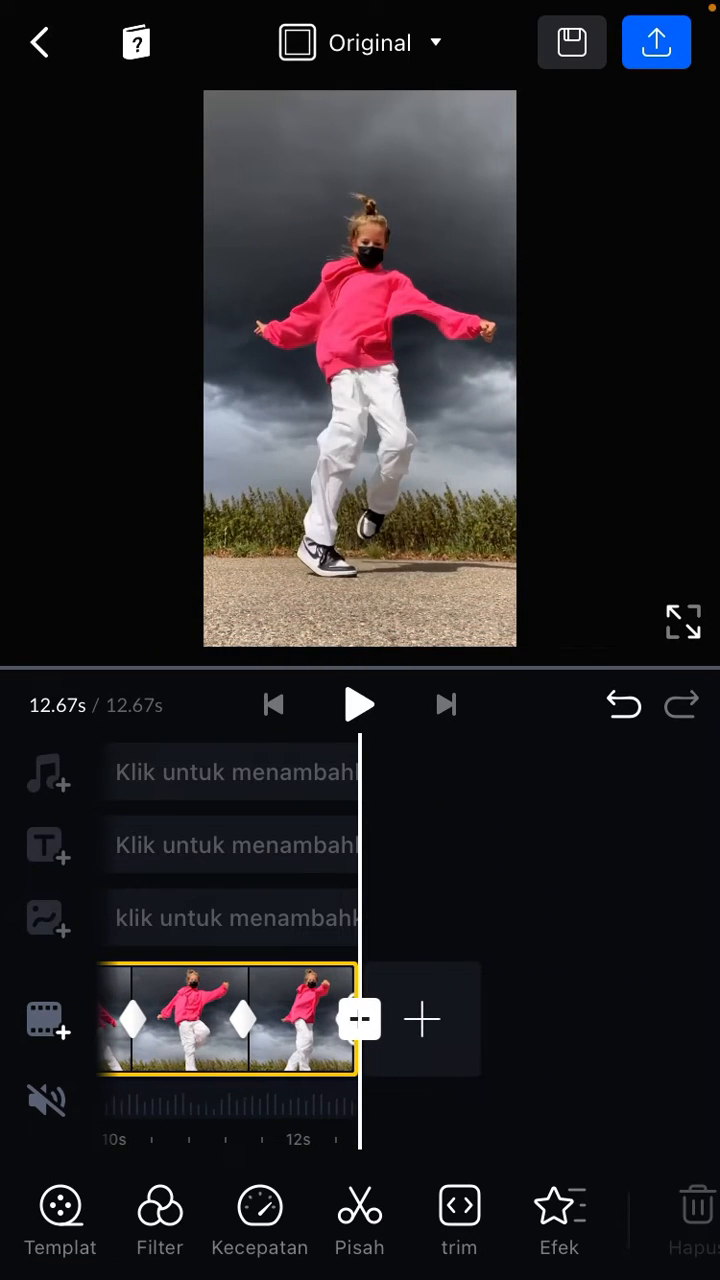